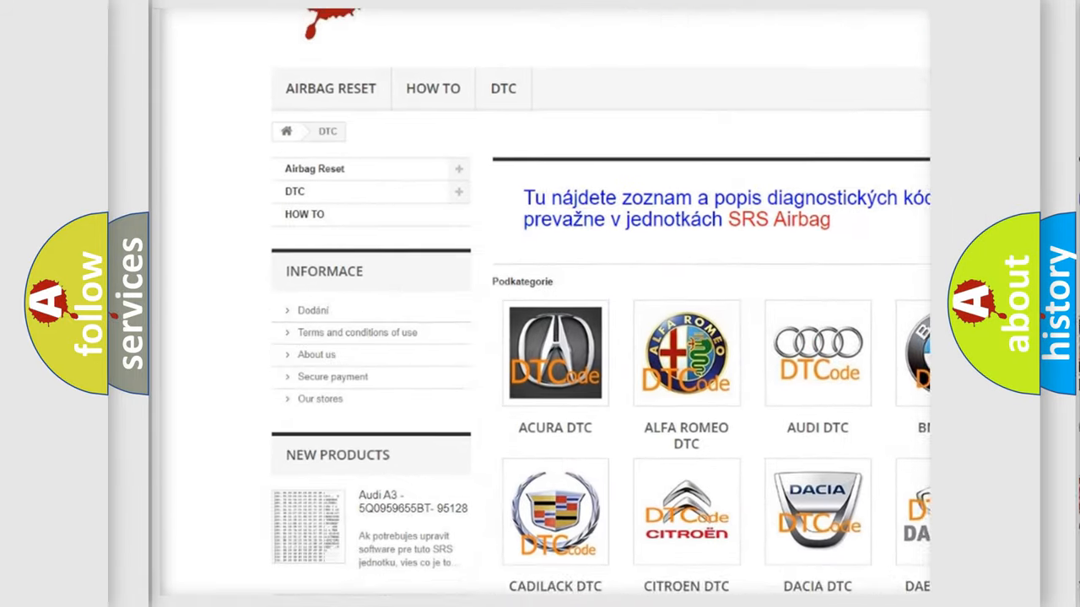
scroll("down", 3)
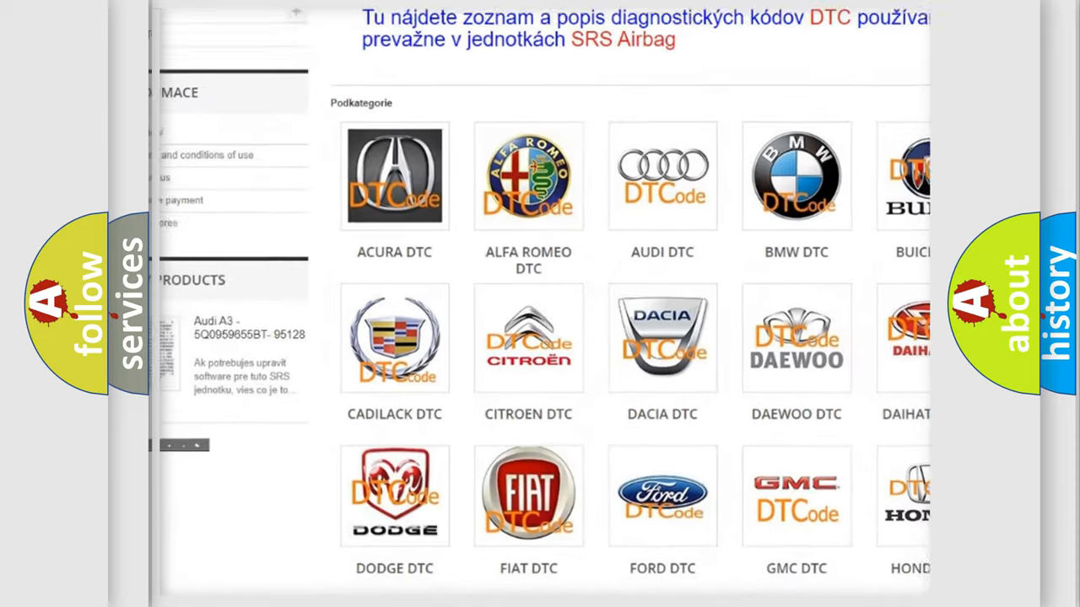
scroll("down", 3)
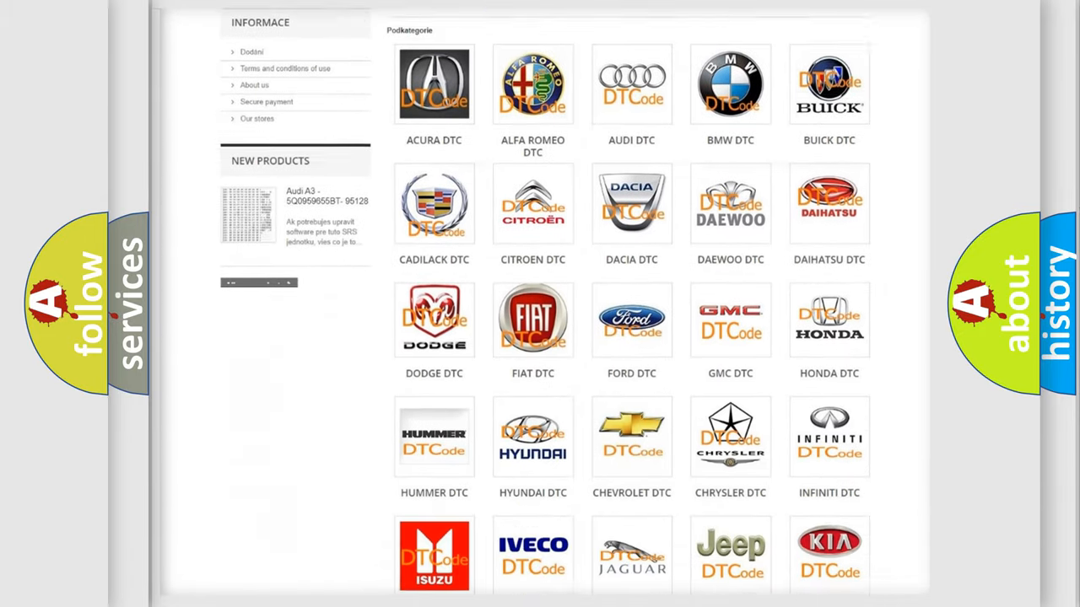
scroll("down", 3)
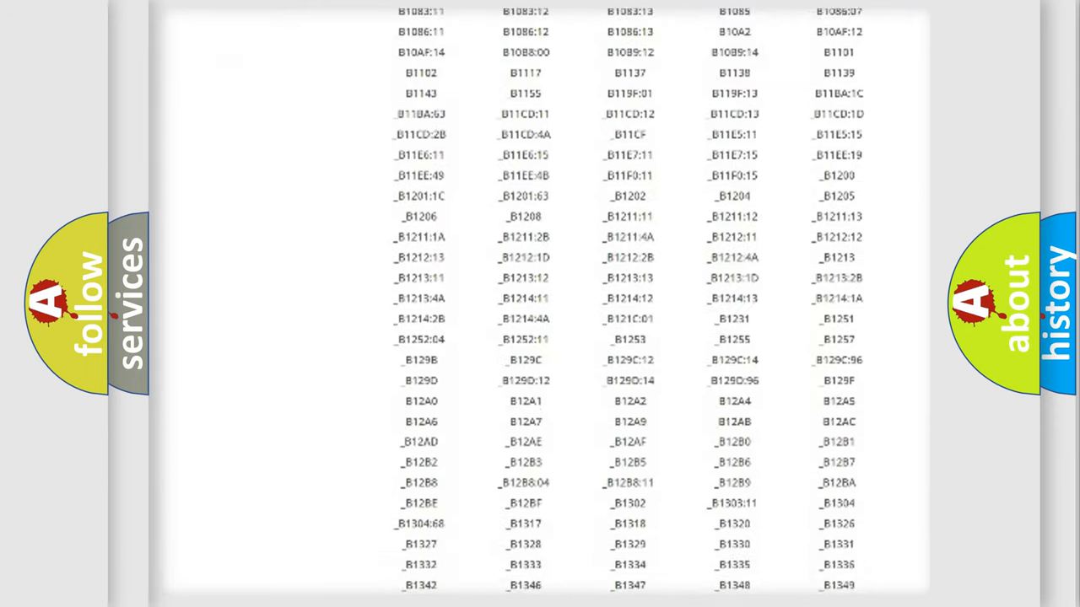
scroll("down", 3)
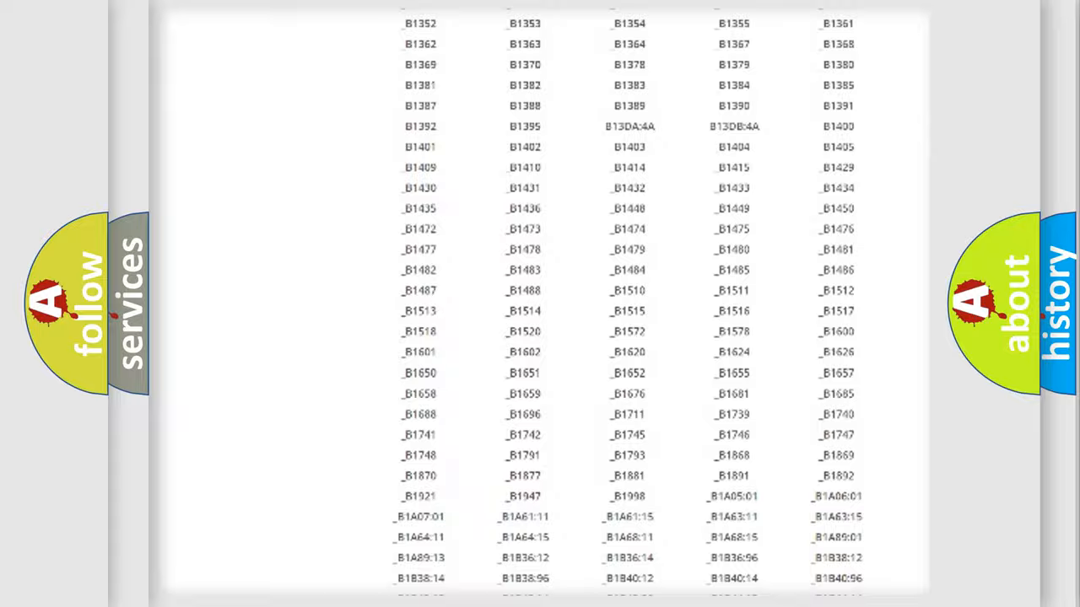